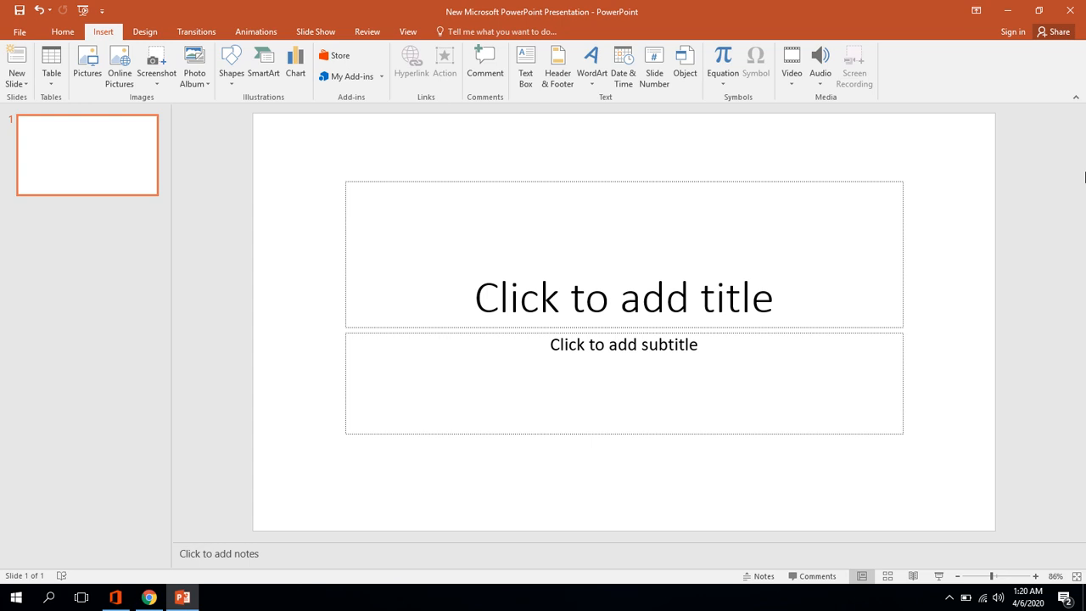
pyautogui.moveTo(221, 141)
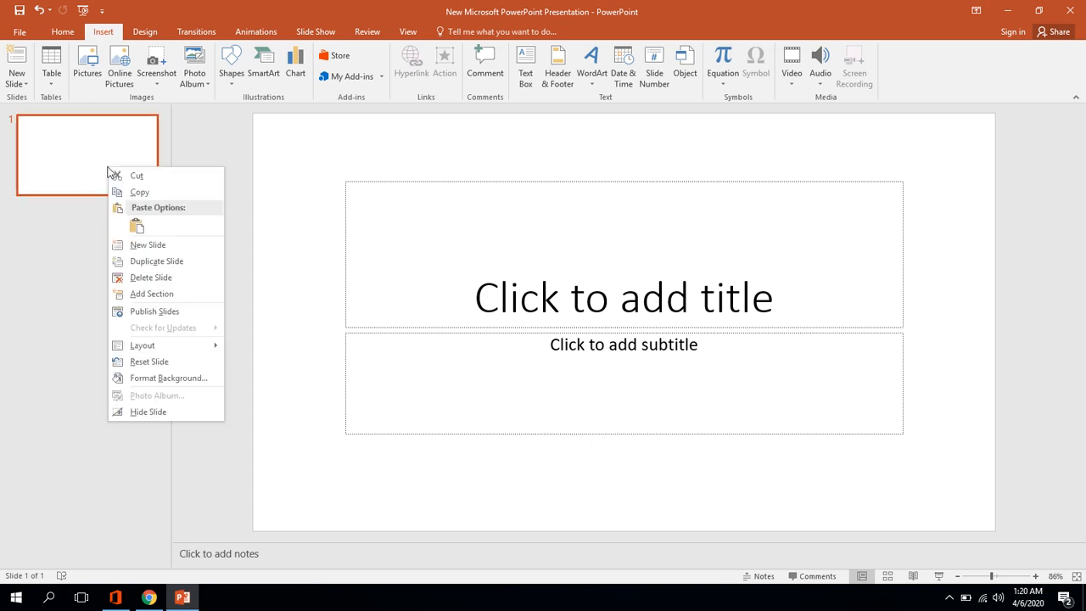
# Add blank slides until the presentation holds five empty title slides
pyautogui.click(146, 244)
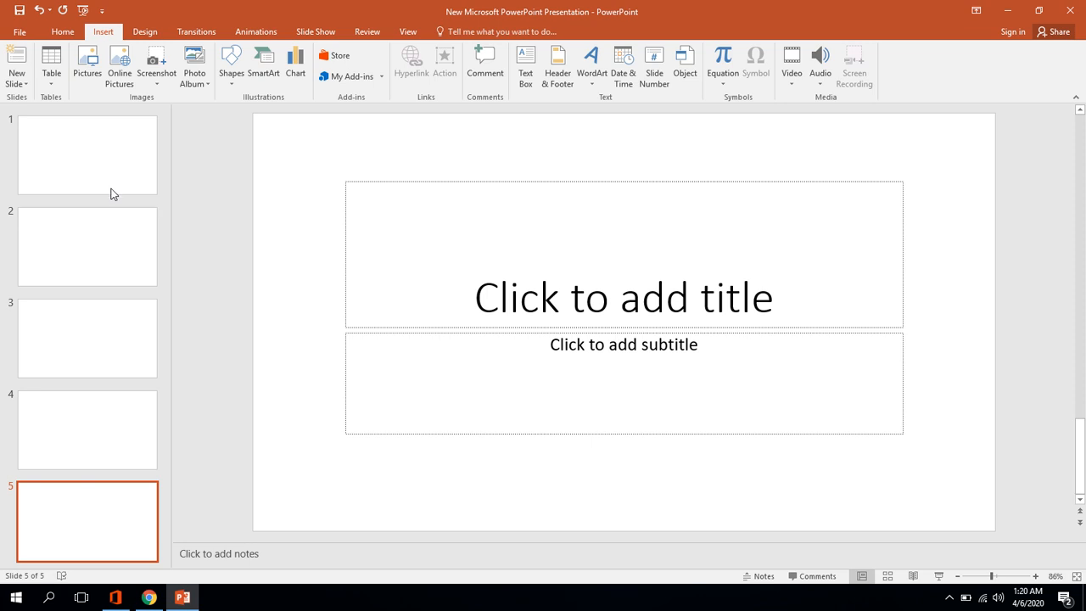
pyautogui.click(87, 154)
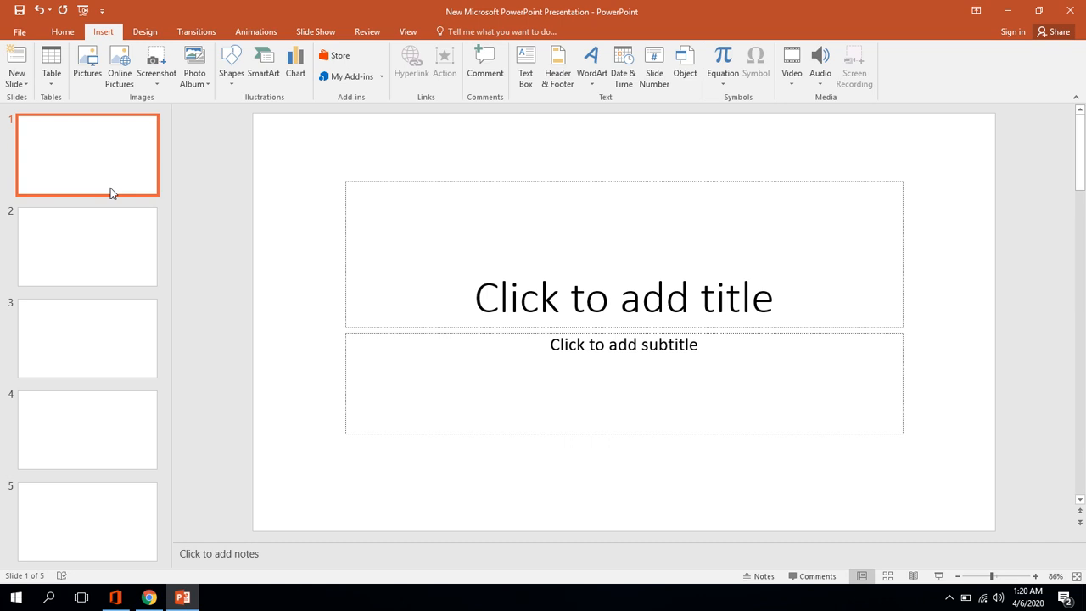
pyautogui.moveTo(385, 106)
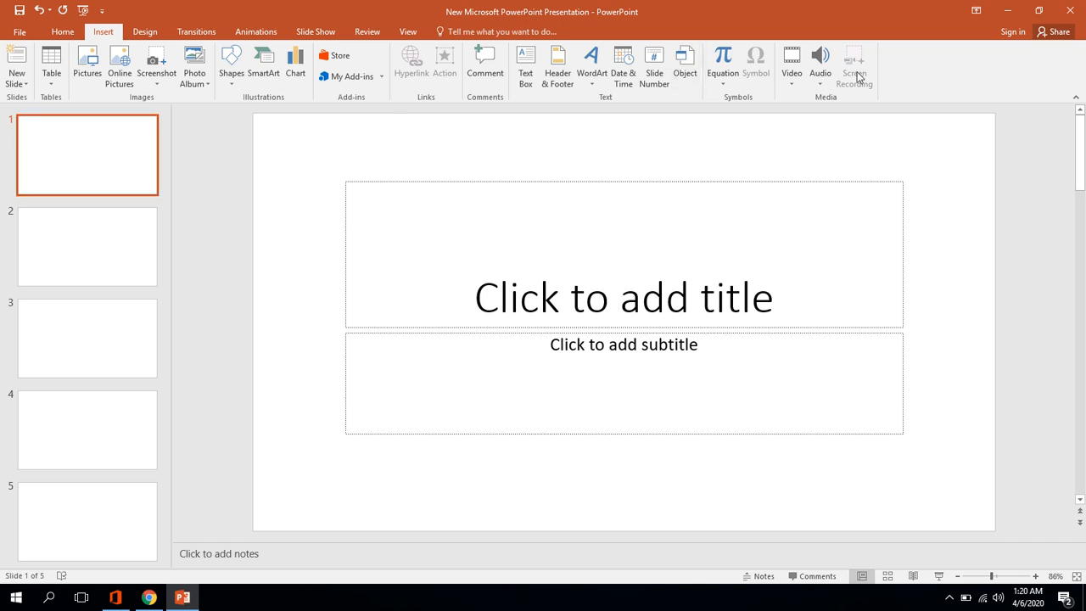
pyautogui.moveTo(854, 64)
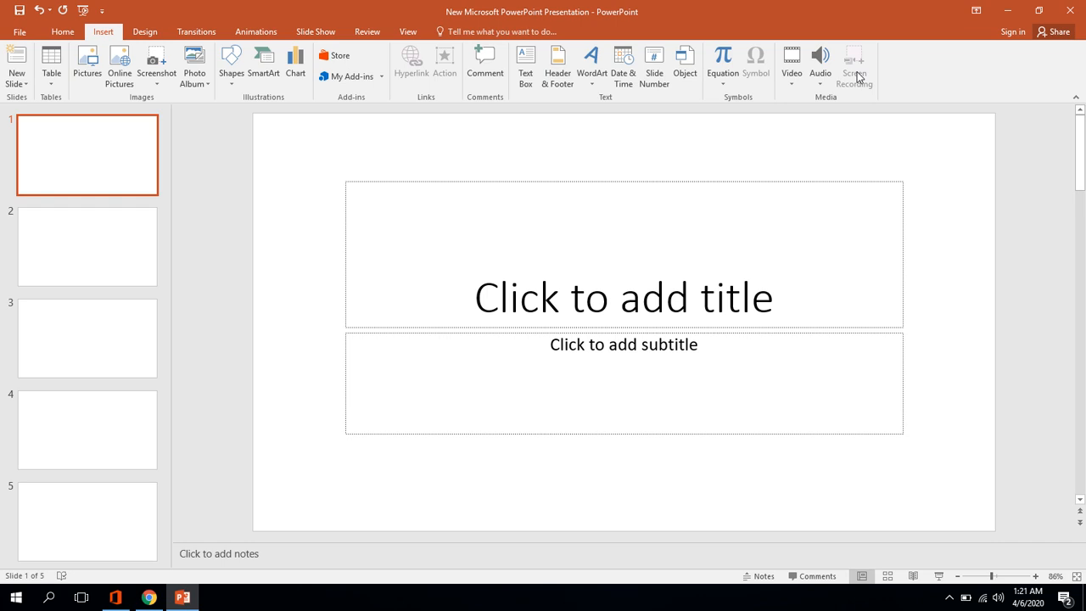
pyautogui.moveTo(501, 85)
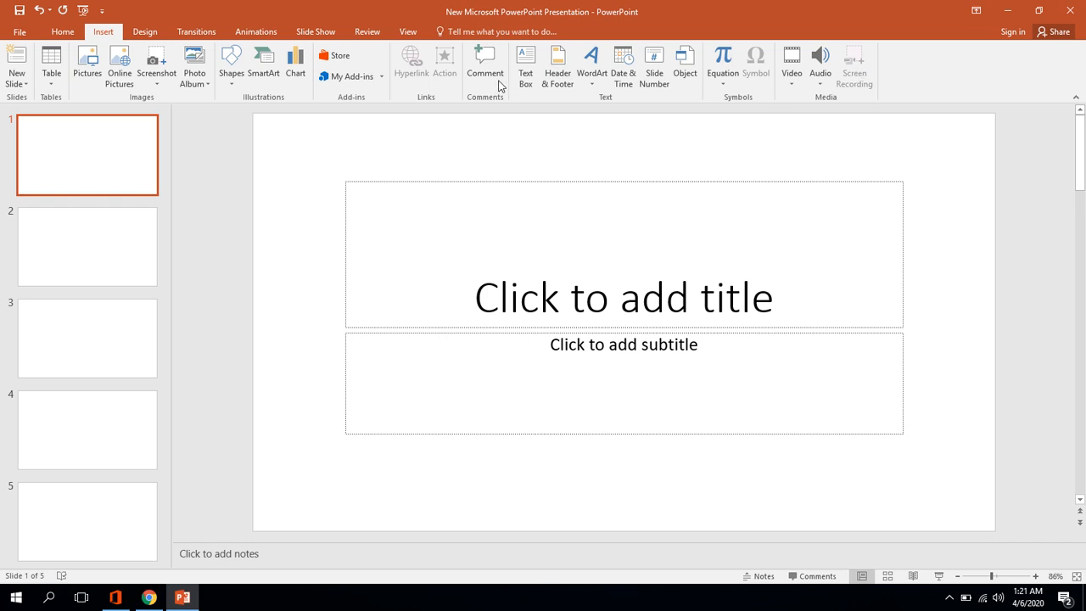
pyautogui.moveTo(315, 32)
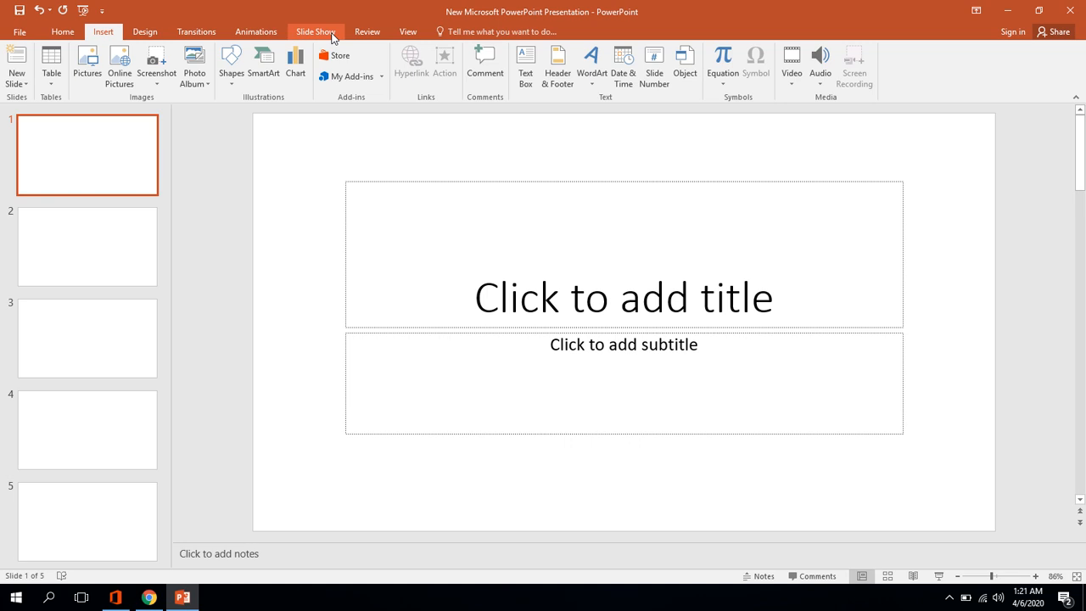
# Start Record Slide Show from the first slide with timings and narrations kept checked
pyautogui.click(315, 31)
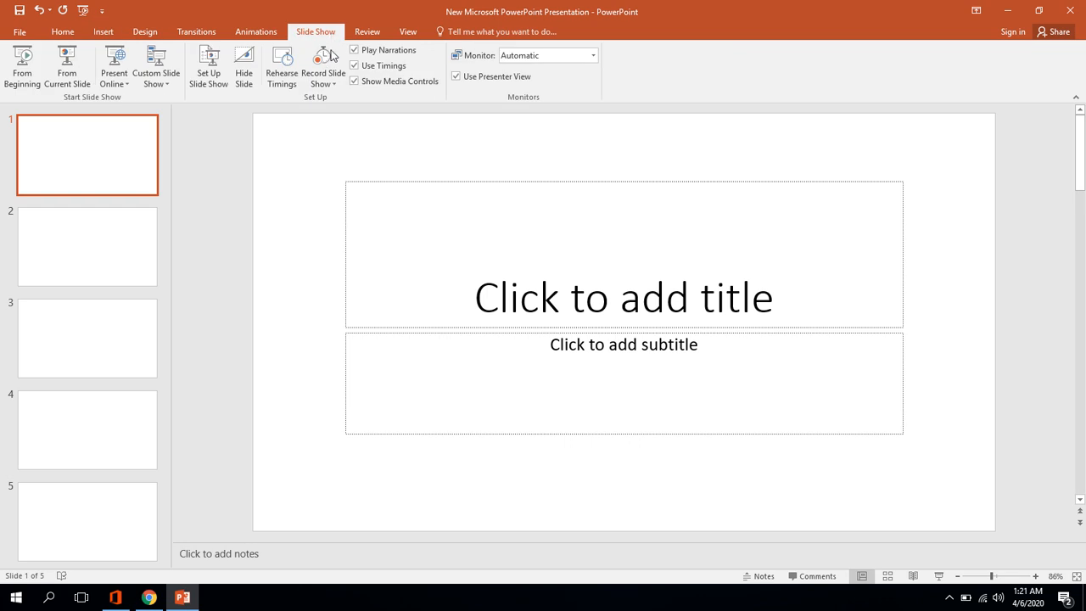
pyautogui.moveTo(322, 68)
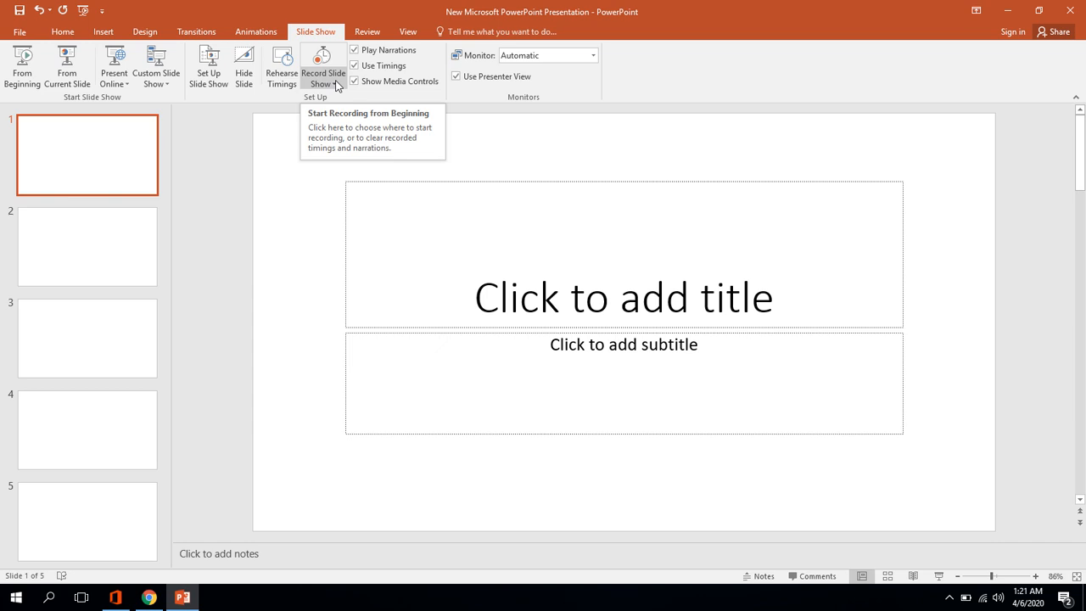
pyautogui.click(323, 67)
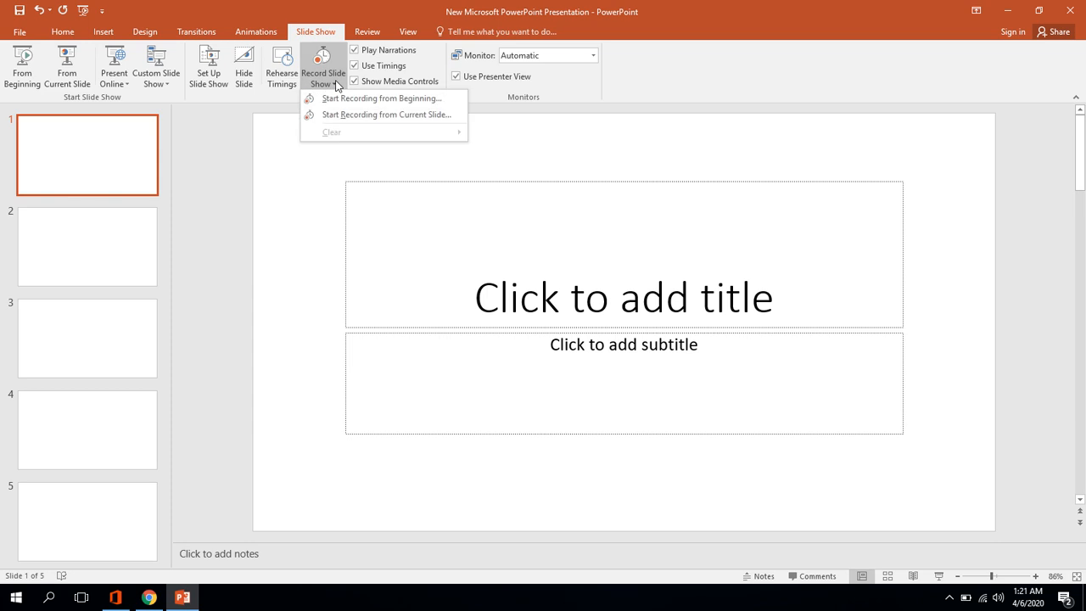
pyautogui.moveTo(348, 114)
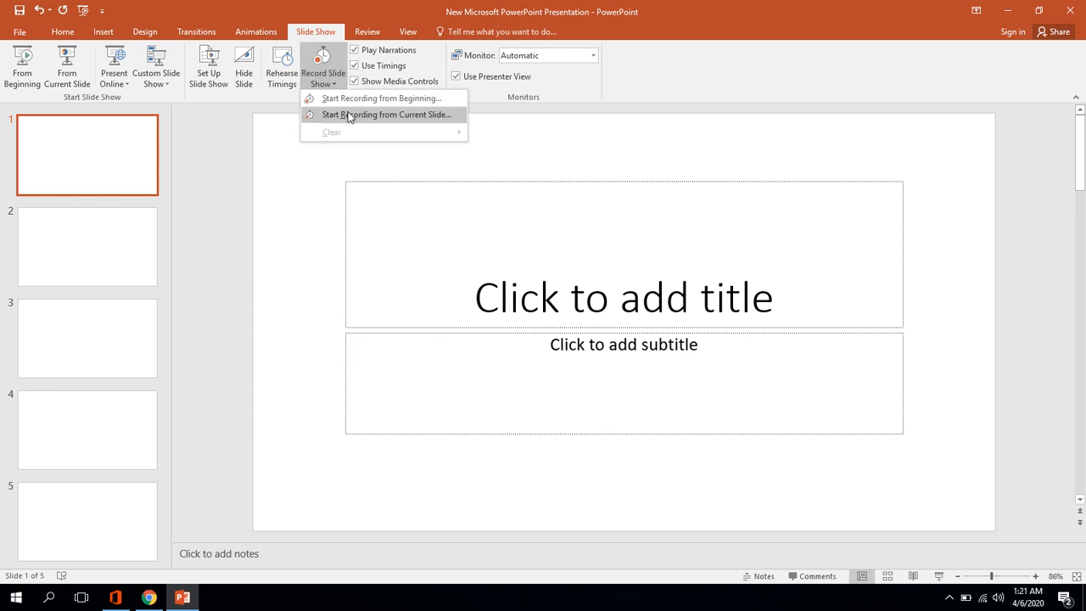
pyautogui.moveTo(350, 117)
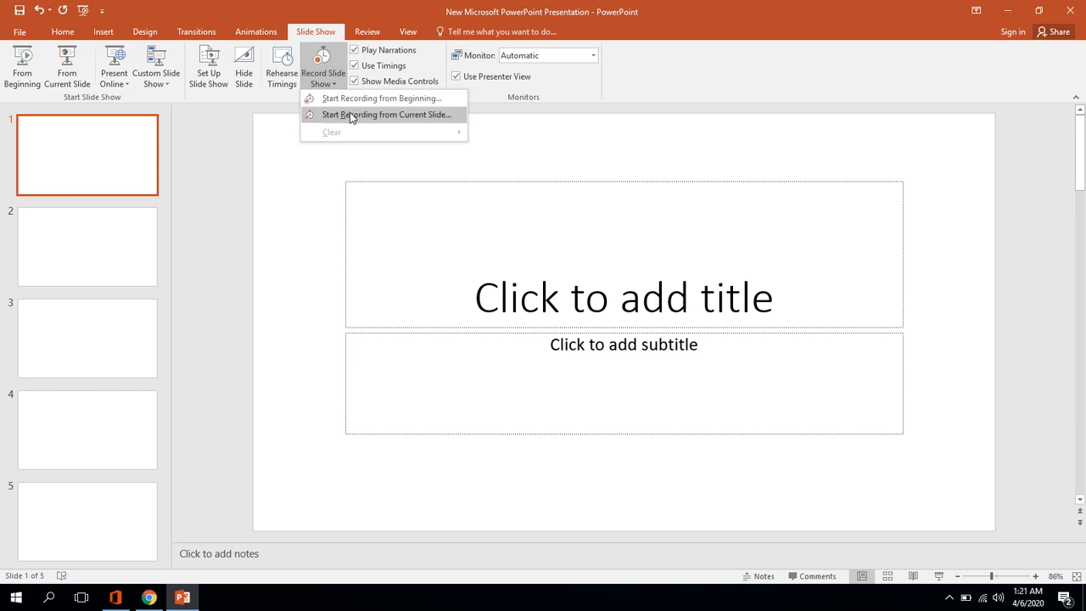
pyautogui.moveTo(381, 97)
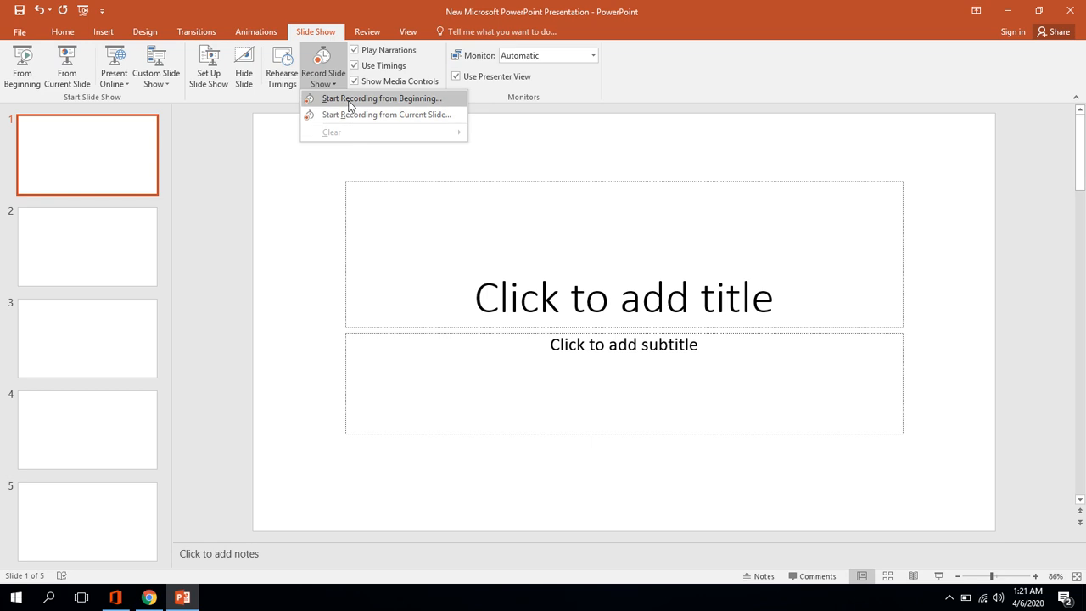
pyautogui.moveTo(383, 98)
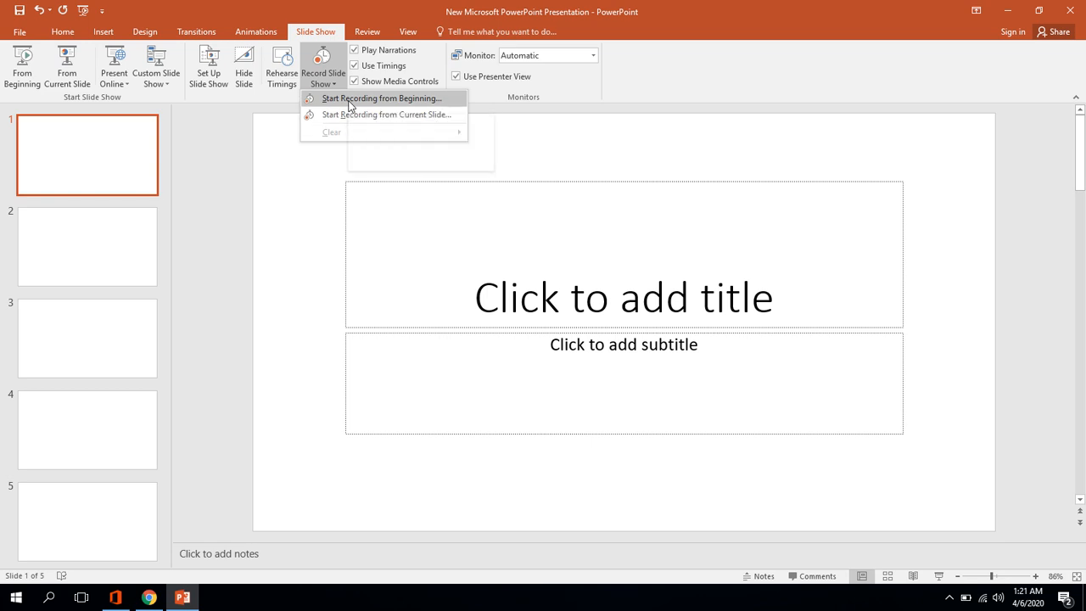
pyautogui.click(382, 97)
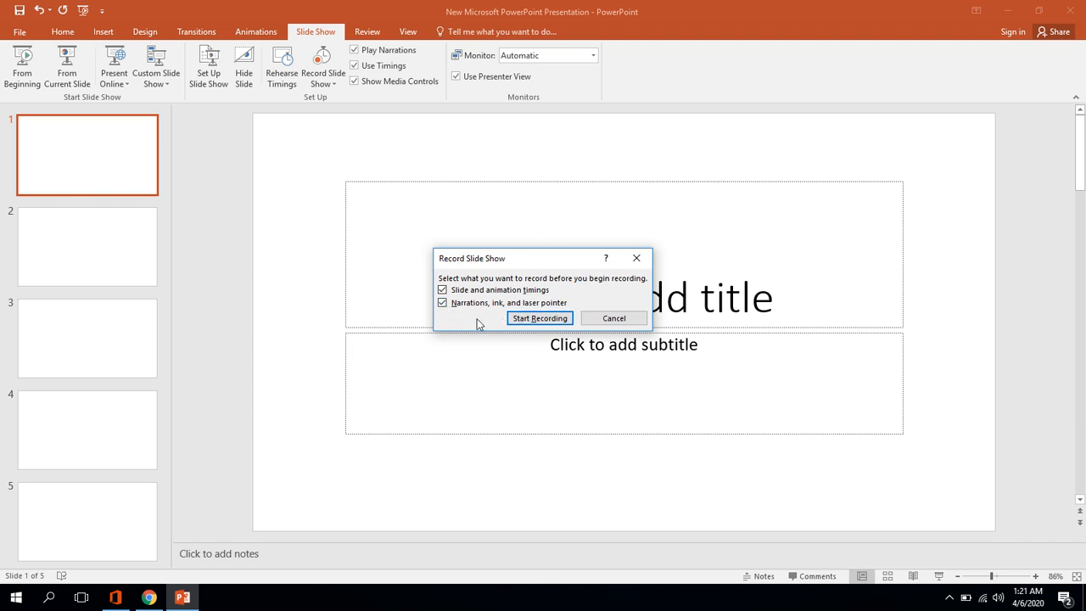
pyautogui.moveTo(488, 325)
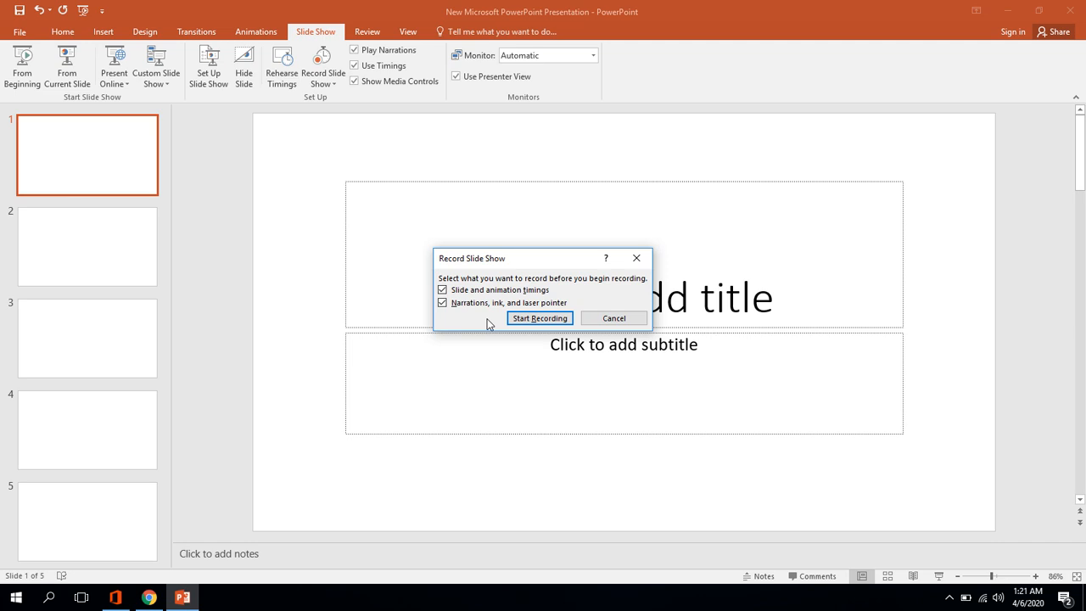
pyautogui.moveTo(540, 318)
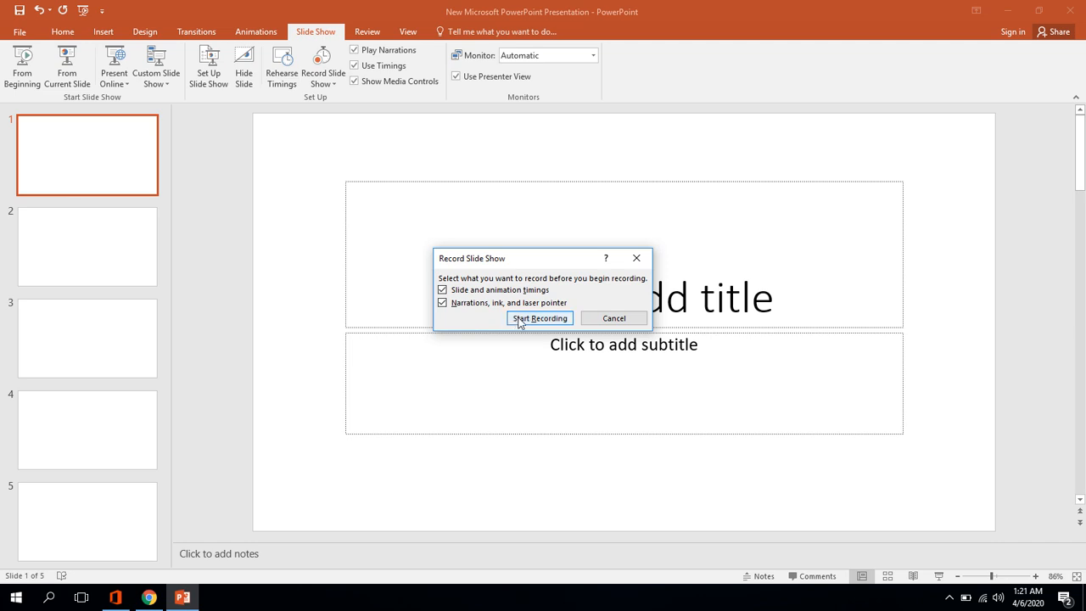
# Record narration and timings through all five slides, then finish the session
pyautogui.click(539, 318)
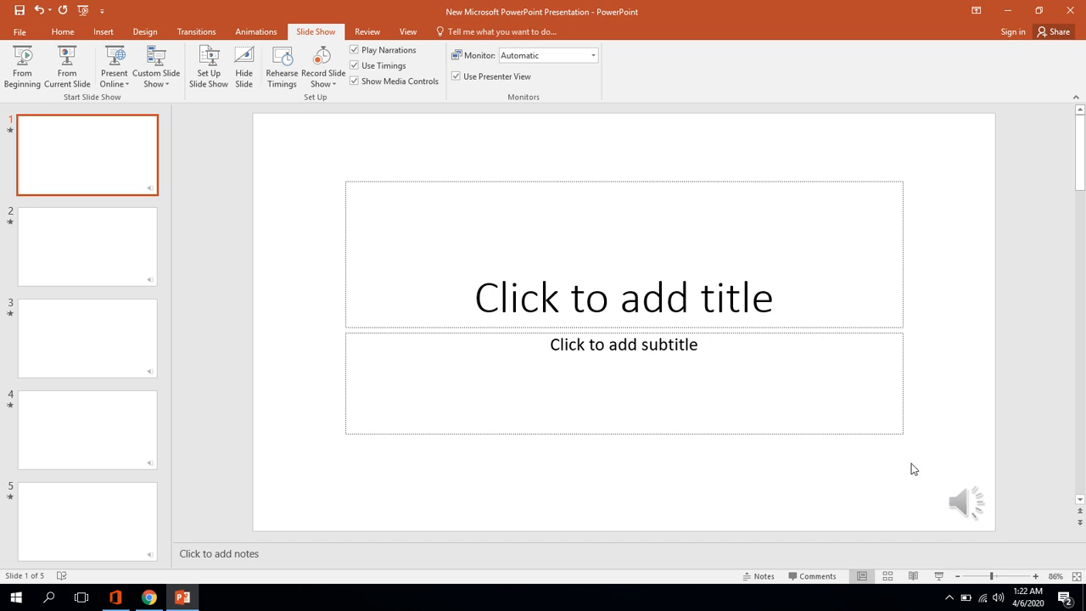
pyautogui.moveTo(655, 442)
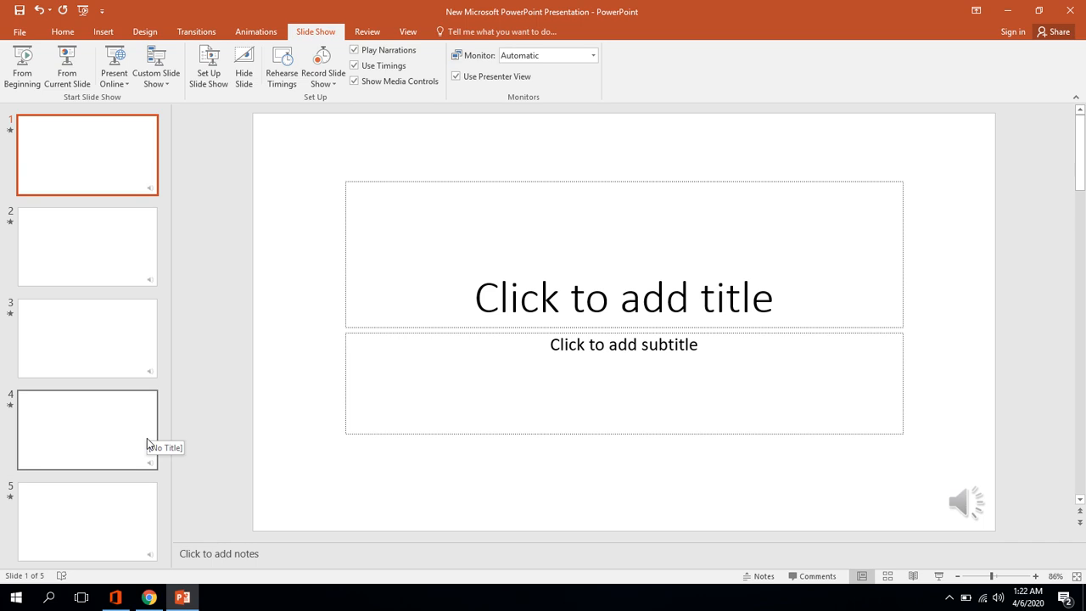
pyautogui.moveTo(2, 245)
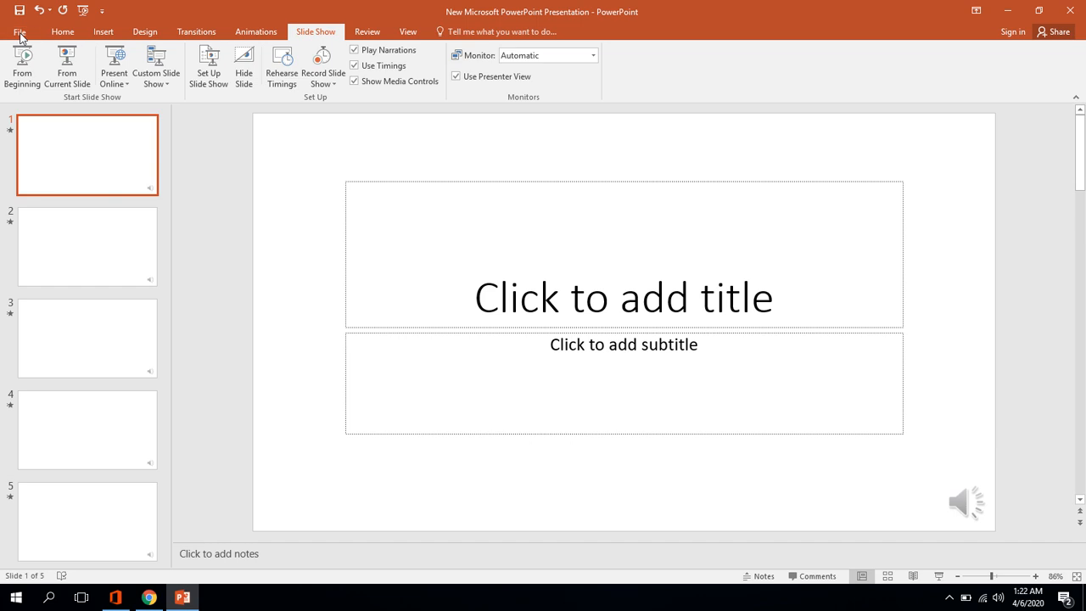
# Bring up the Save As dialog via File > Save As > Browse, defaulting to Desktop
pyautogui.click(19, 31)
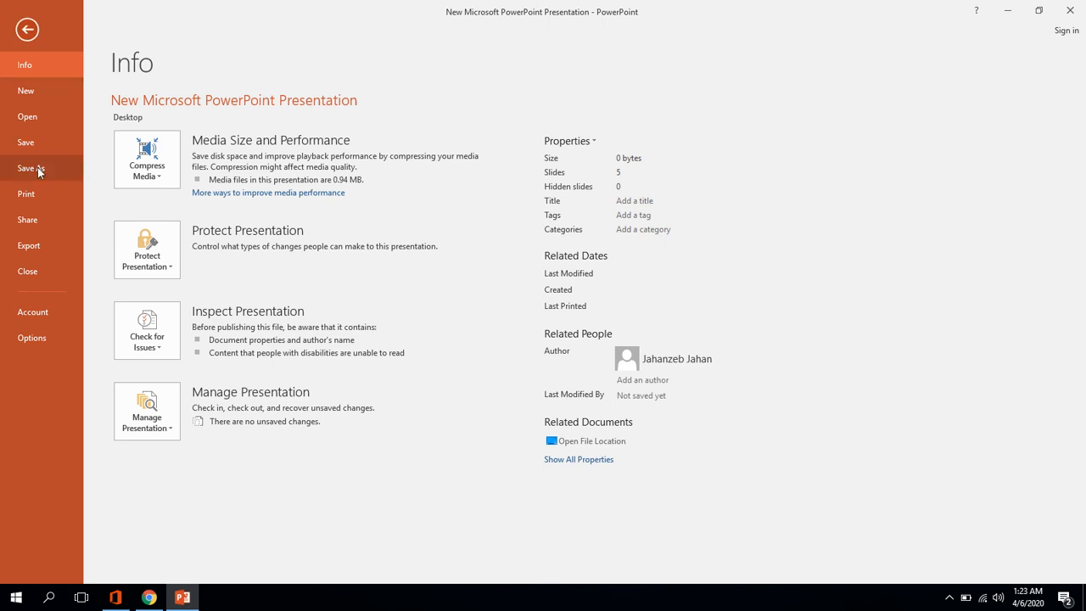
pyautogui.click(31, 167)
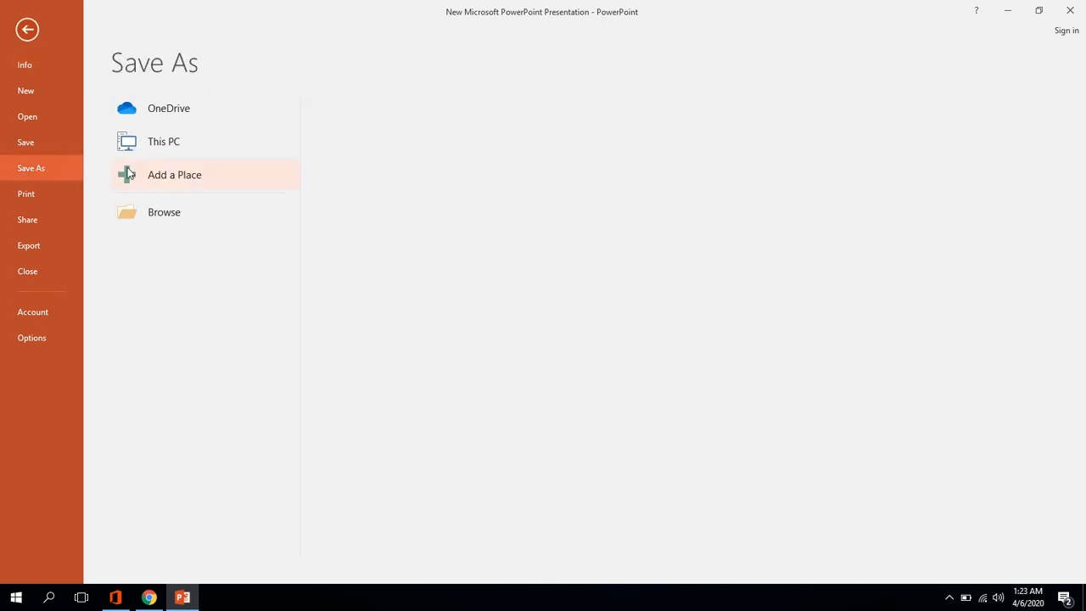
pyautogui.moveTo(163, 212)
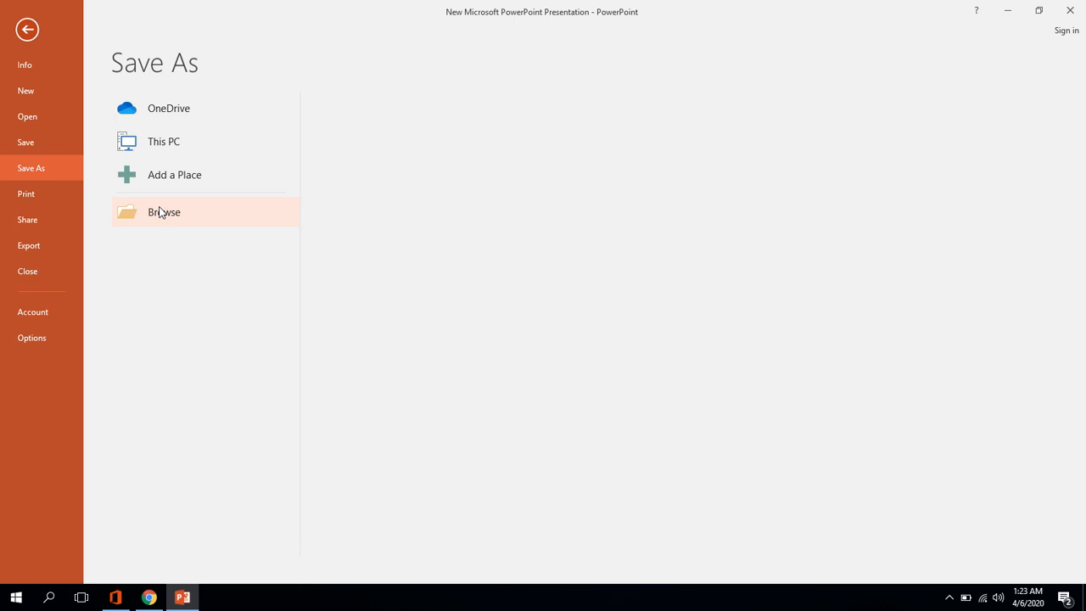
pyautogui.click(163, 212)
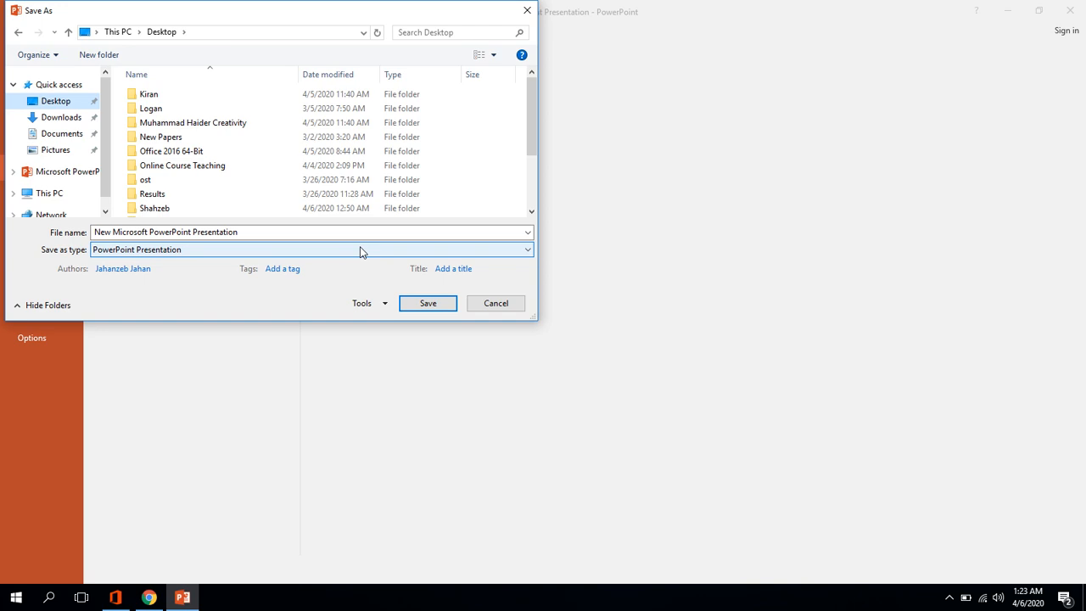
# Save as MPEG-4 Video to the Desktop, replacing the existing video file
pyautogui.click(524, 249)
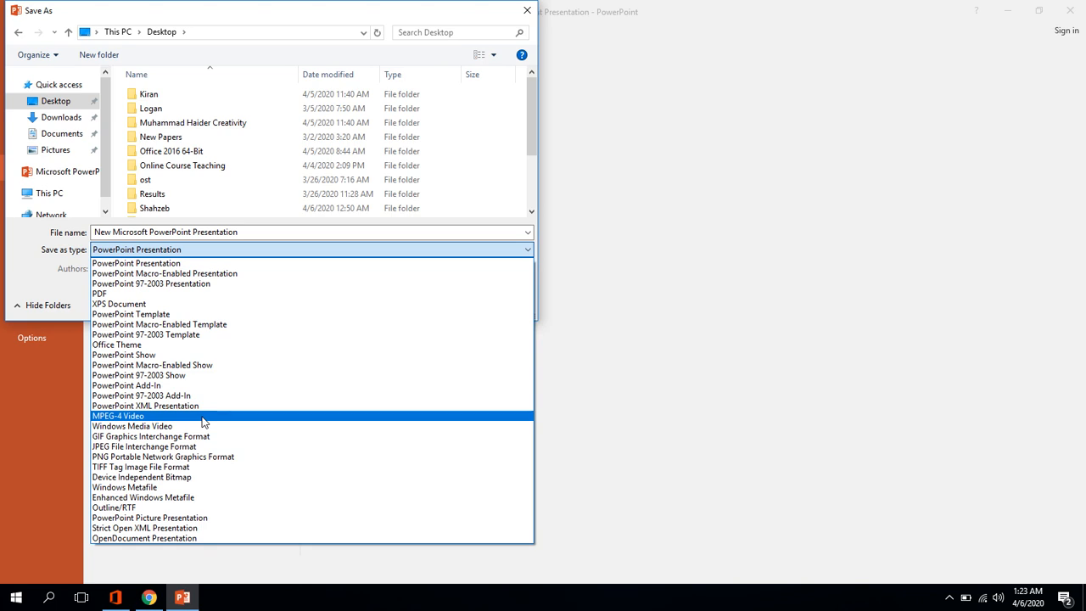
pyautogui.click(117, 414)
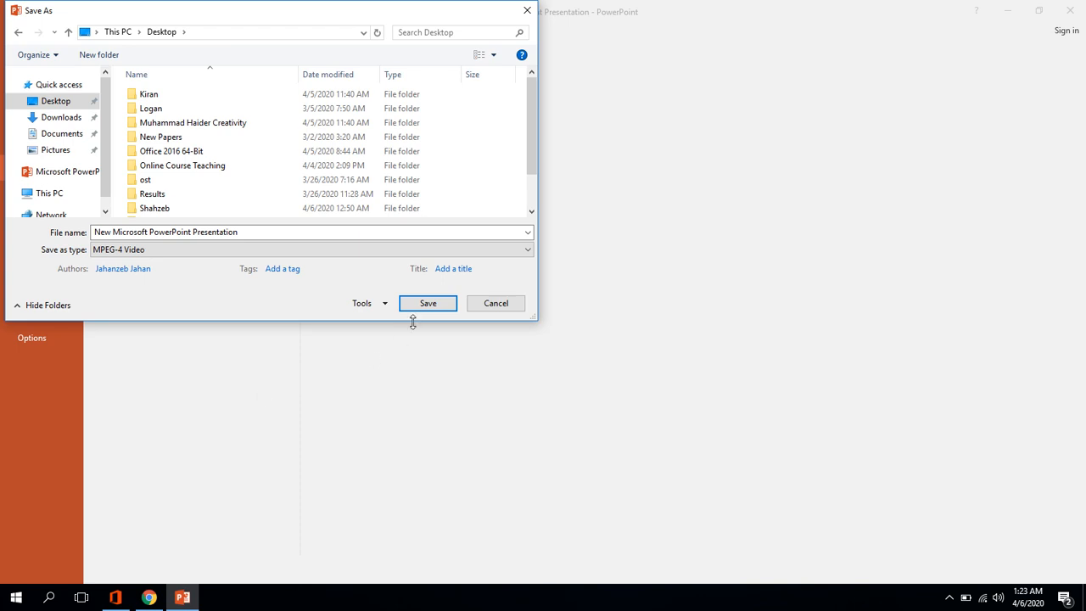
pyautogui.click(428, 302)
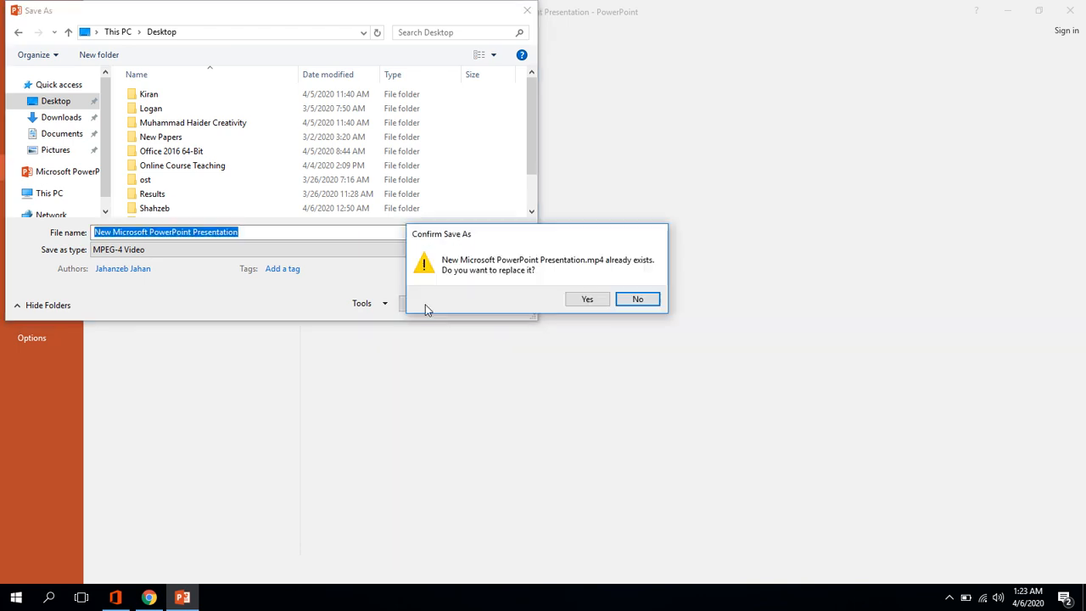
pyautogui.moveTo(587, 299)
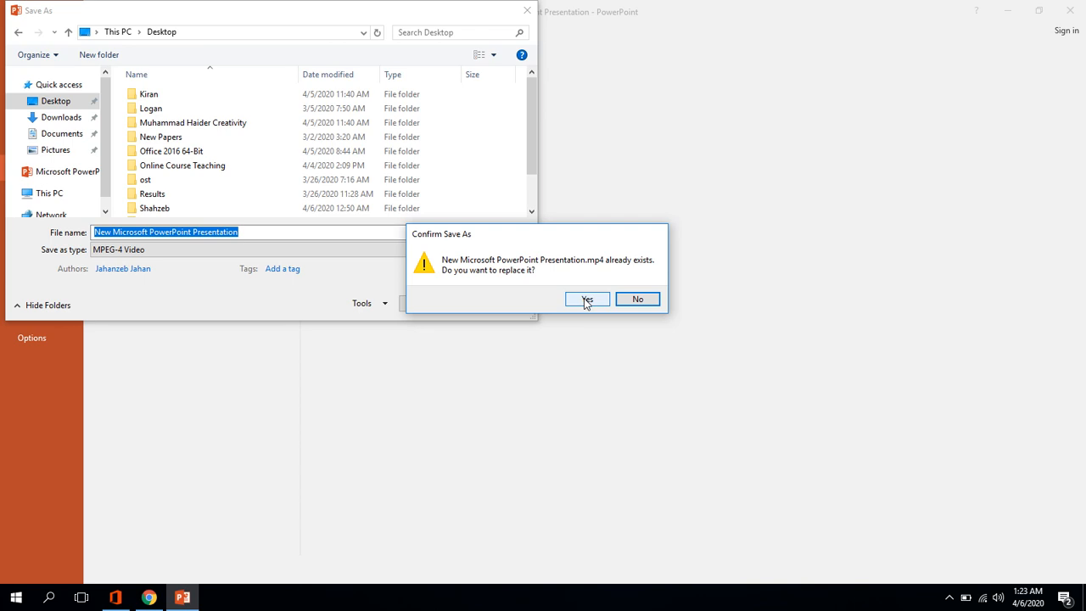
pyautogui.click(586, 299)
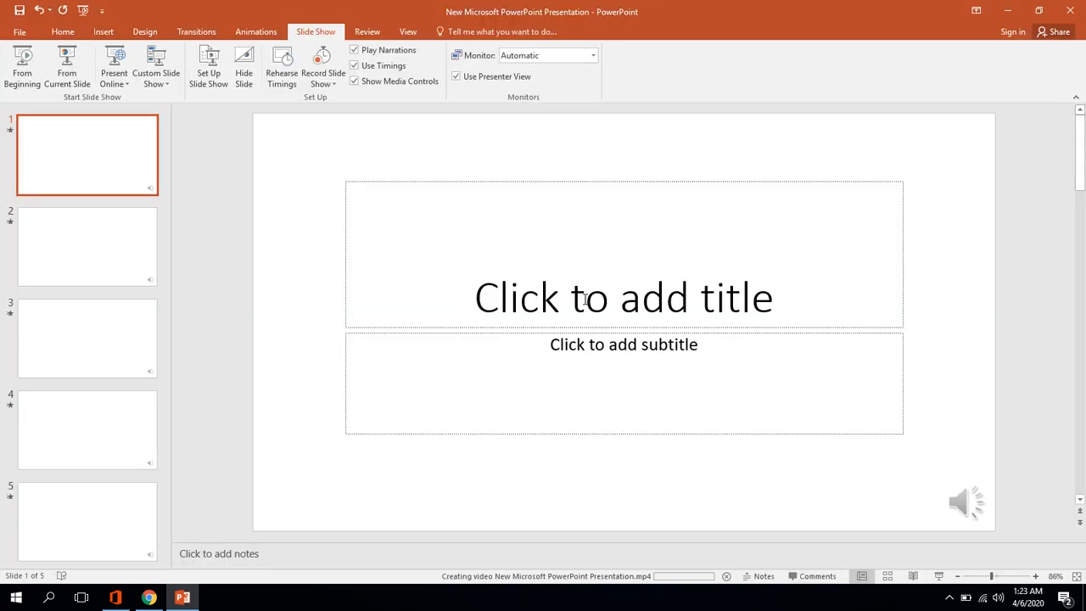
pyautogui.moveTo(661, 485)
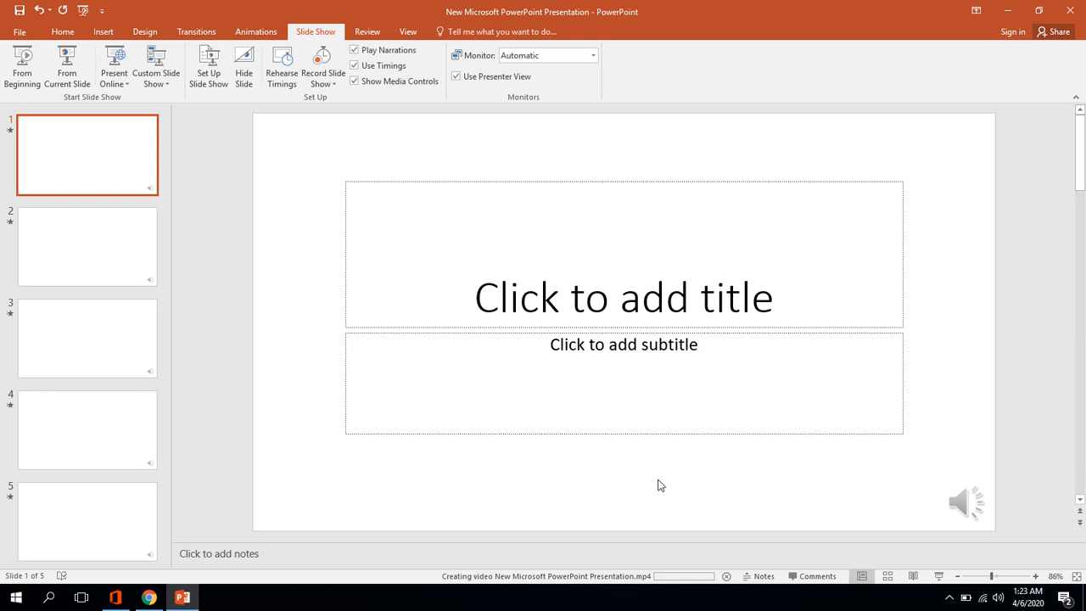
pyautogui.moveTo(678, 581)
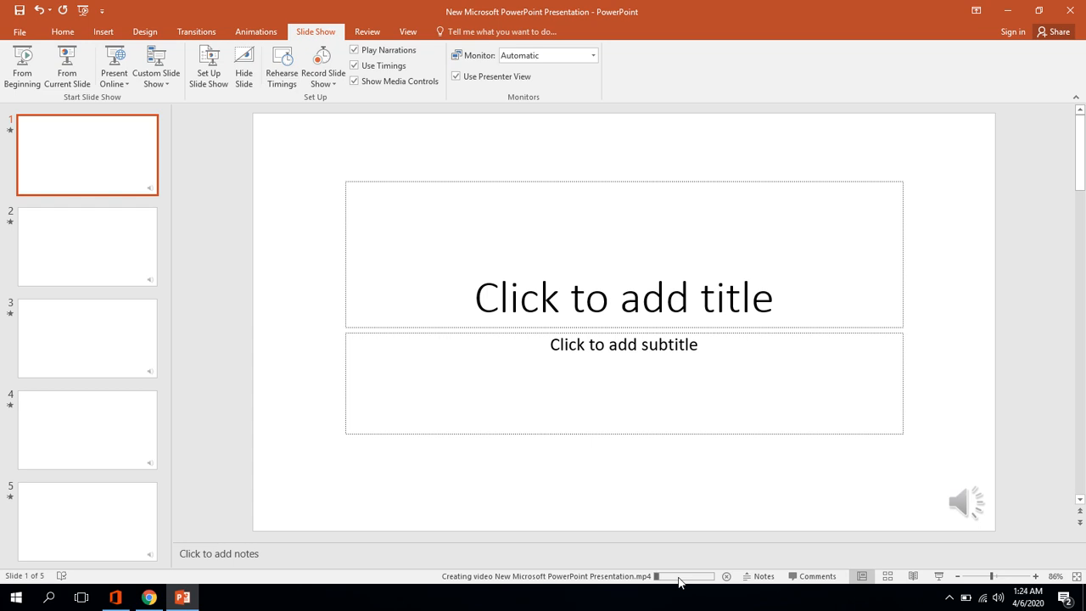
pyautogui.moveTo(781, 480)
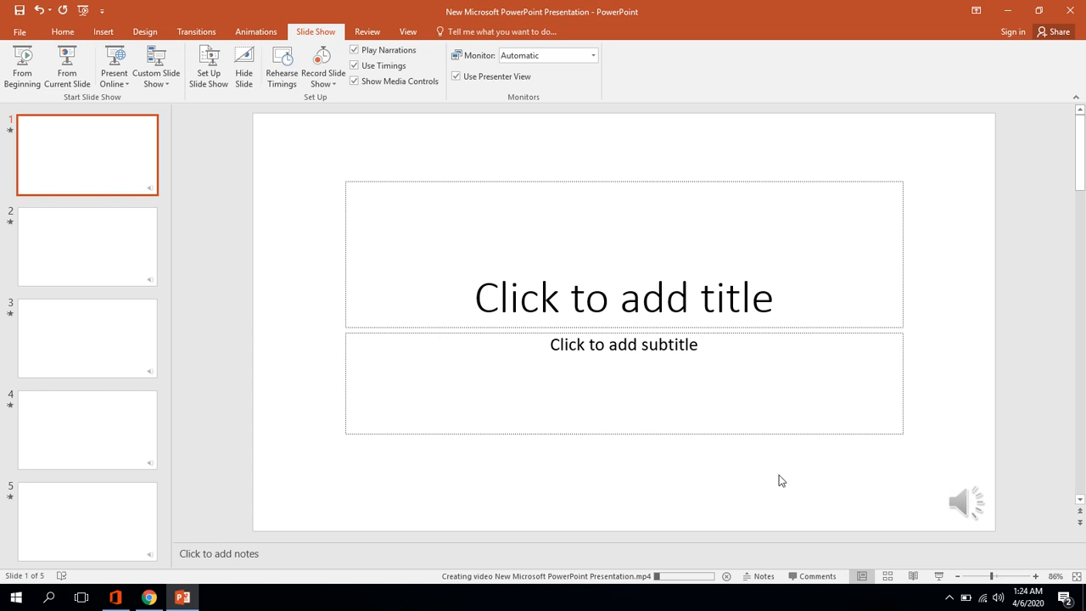